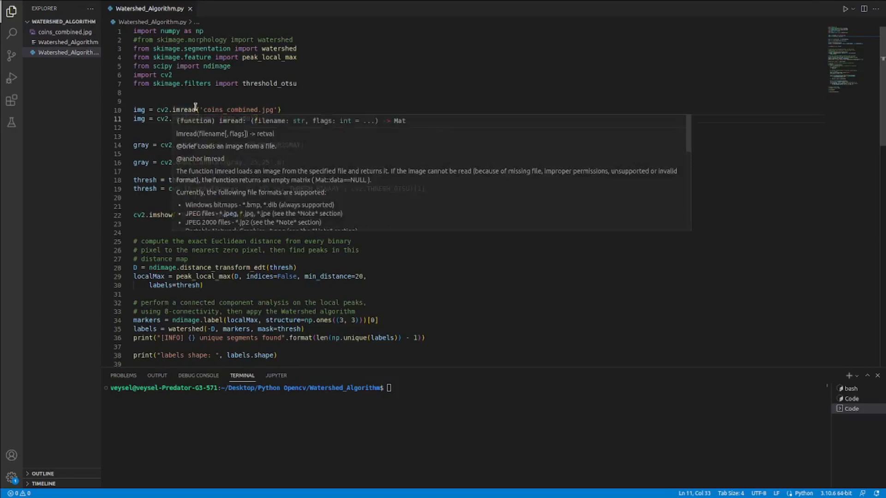
- Preview the coins_combined.jpg image of nine coins from the Explorer
{"action": "double_click", "coordinate": [230, 110]}
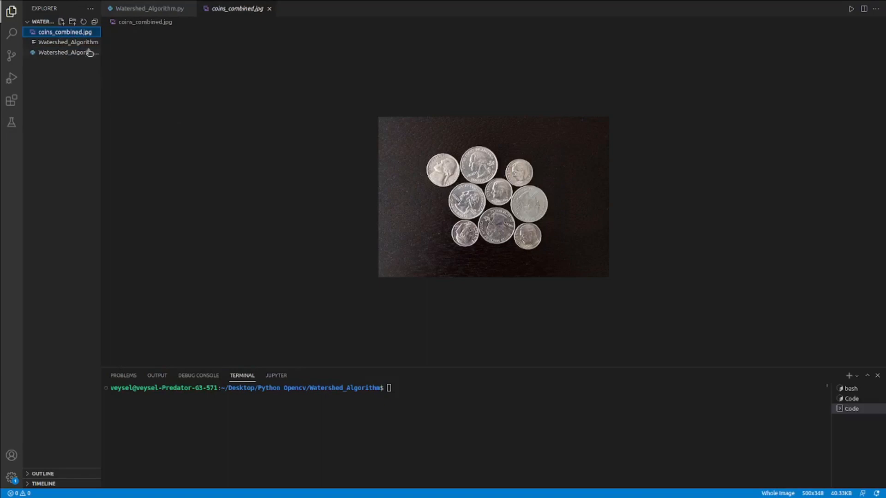
- Switch back to the Watershed_Algorithm.py script tab
{"action": "left_click", "coordinate": [60, 53]}
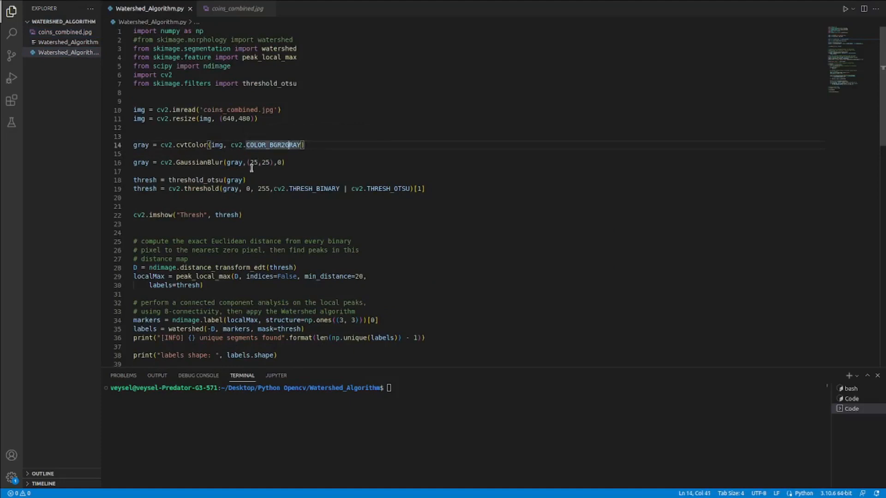
- Place the cursor on line 18, thresh = threshold_otsu(gray), to comment it out
{"action": "left_click", "coordinate": [210, 162]}
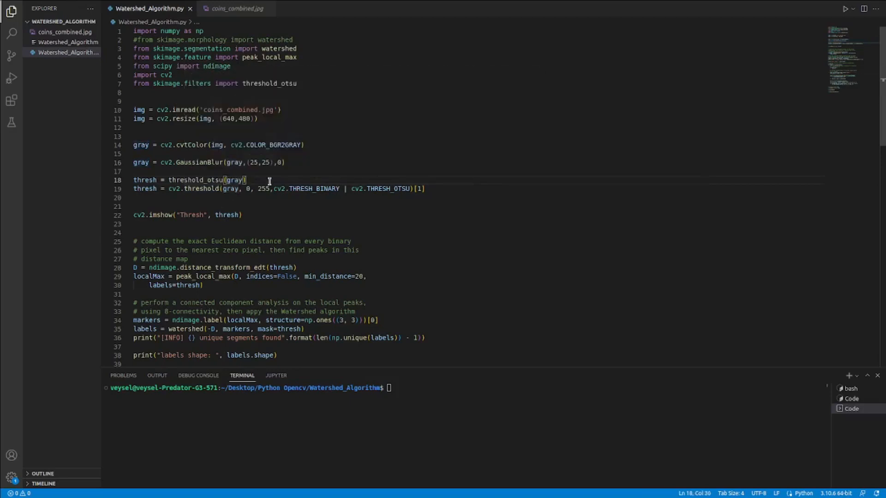
{"action": "mouse_move", "coordinate": [297, 181]}
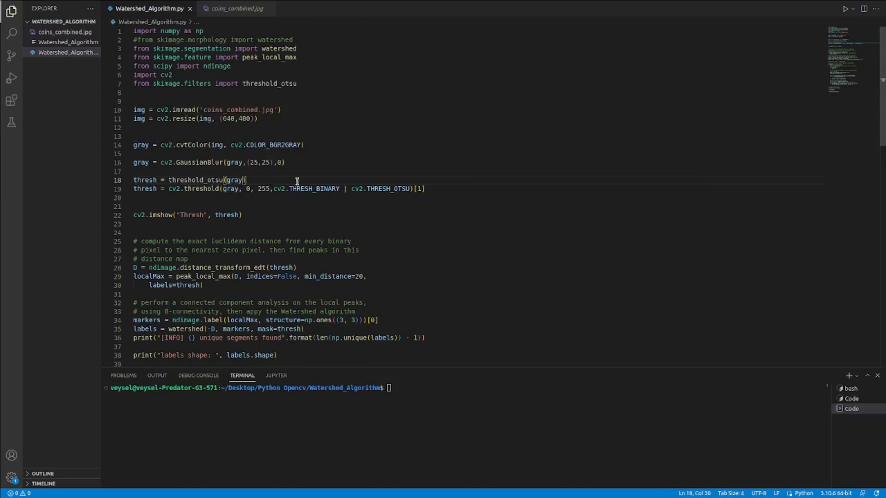
{"action": "mouse_move", "coordinate": [305, 180]}
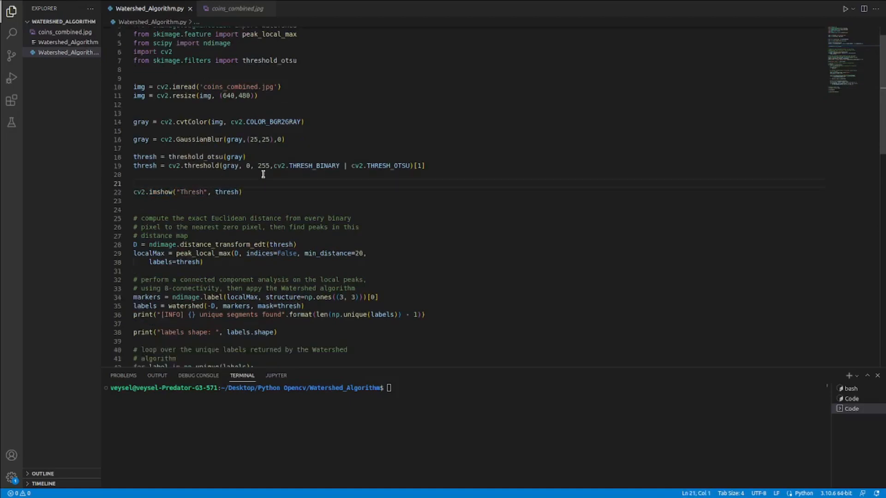
{"action": "scroll", "scroll_direction": "down", "scroll_amount": 3}
{"action": "type", "text": "#"}
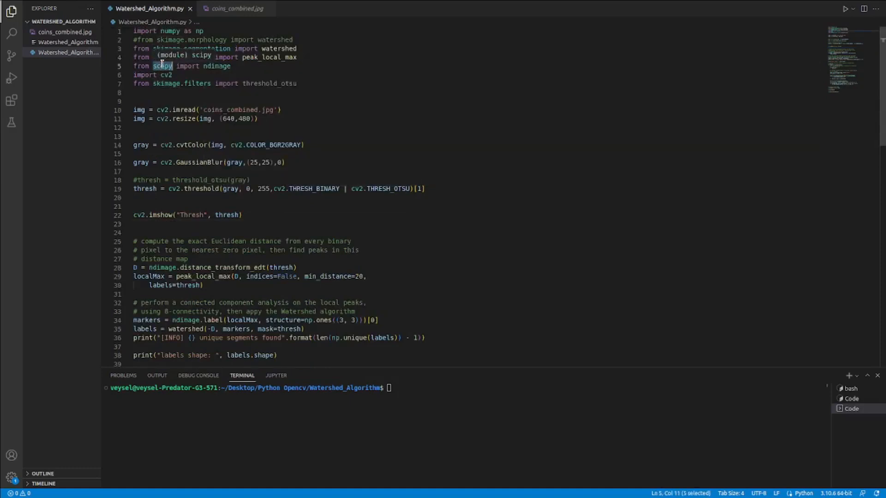
{"action": "scroll", "scroll_direction": "down", "scroll_amount": 3}
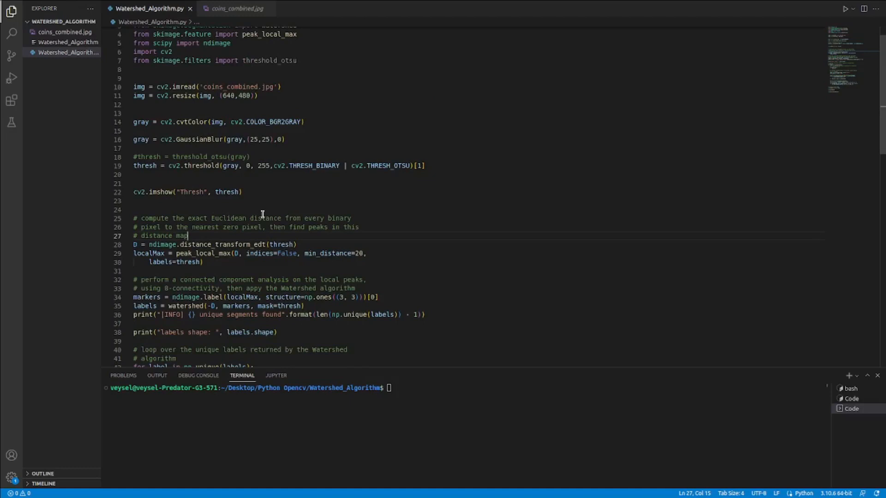
{"action": "scroll", "scroll_direction": "down", "scroll_amount": 3}
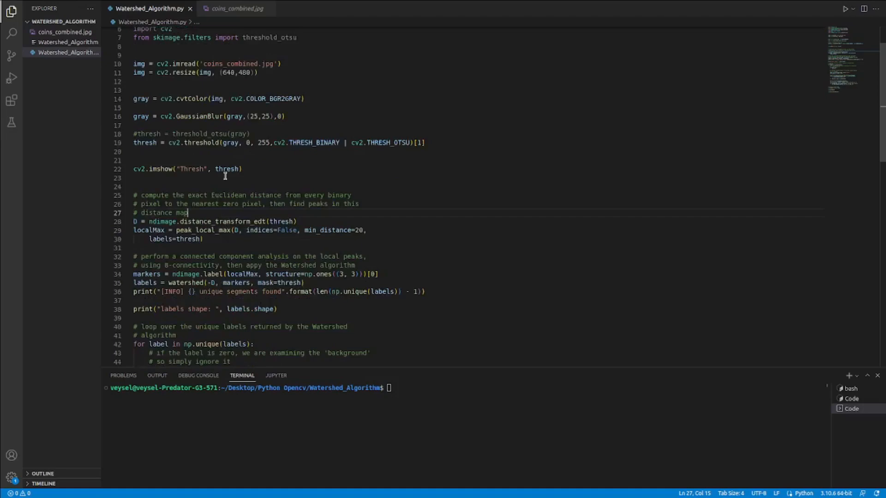
{"action": "scroll", "scroll_direction": "down", "scroll_amount": 3}
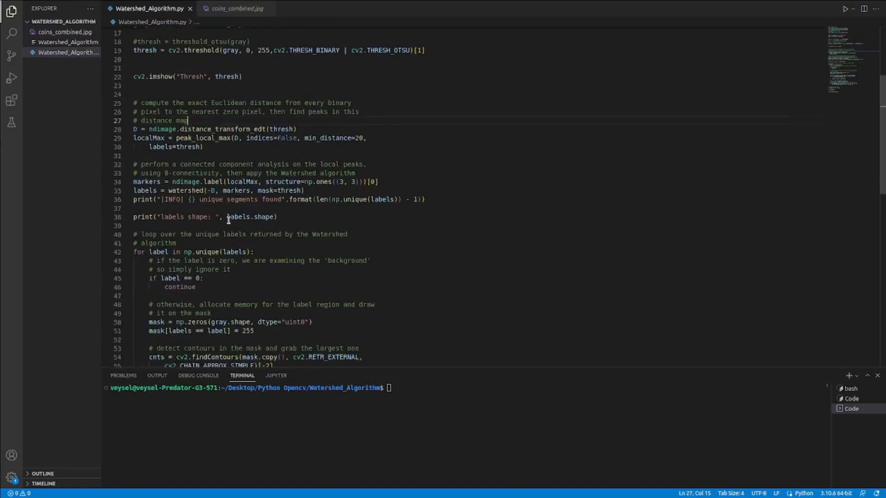
{"action": "scroll", "scroll_direction": "down", "scroll_amount": 3}
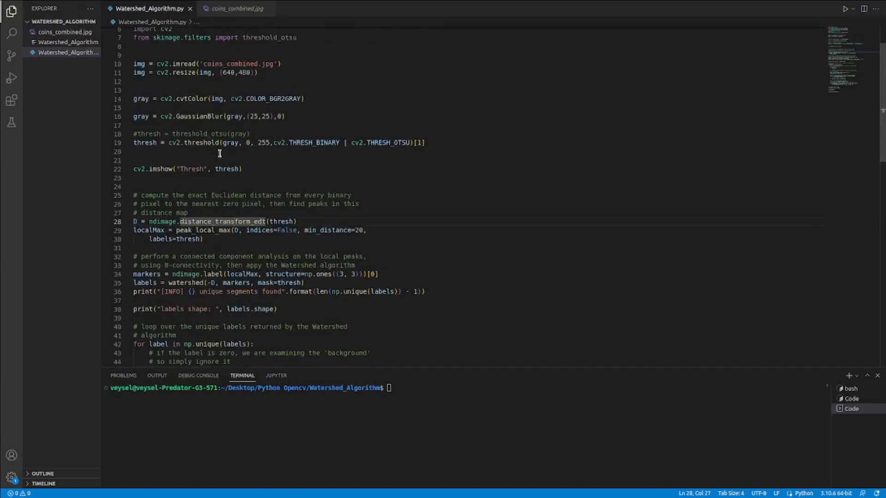
{"action": "scroll", "scroll_direction": "down", "scroll_amount": 3}
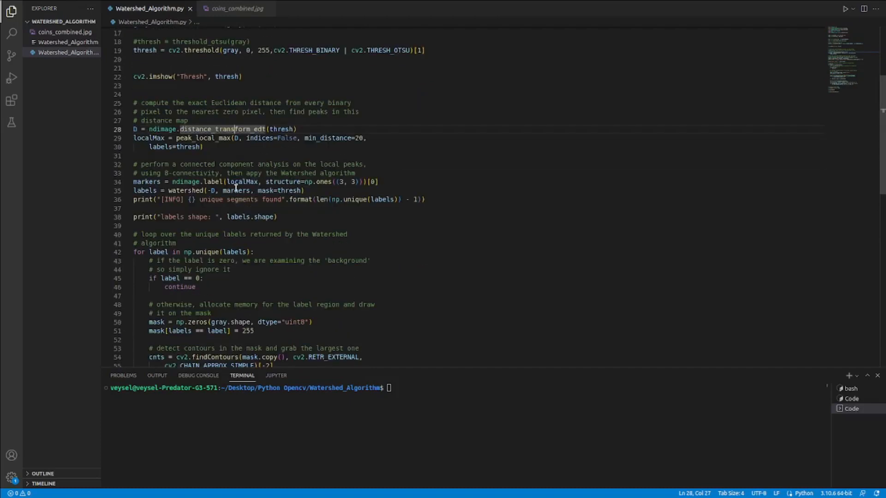
{"action": "left_click", "coordinate": [176, 181]}
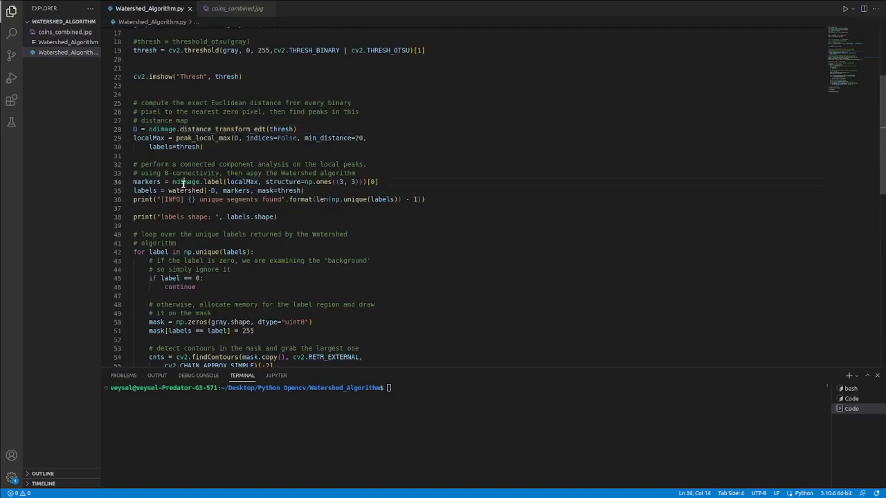
{"action": "double_click", "coordinate": [214, 182]}
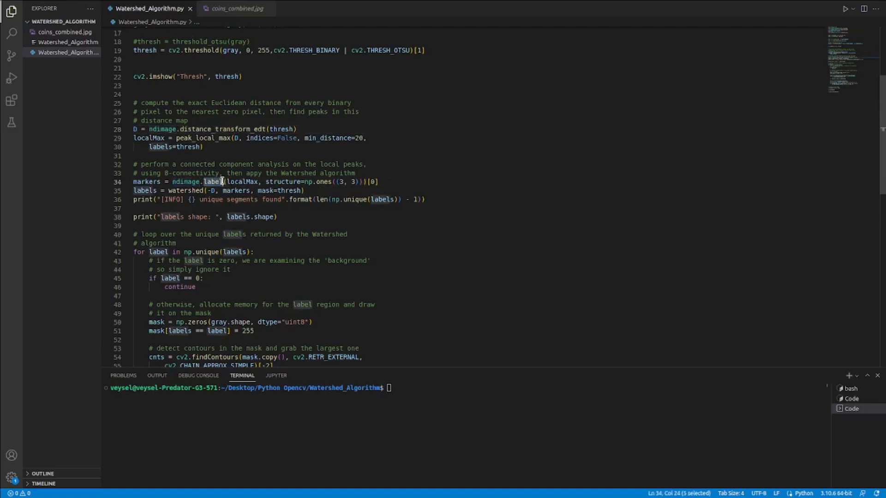
{"action": "mouse_move", "coordinate": [299, 164]}
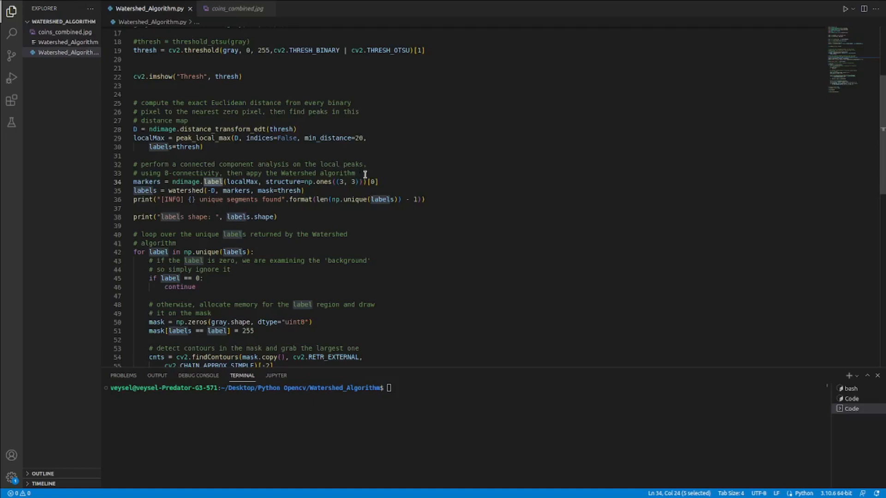
{"action": "mouse_move", "coordinate": [323, 182]}
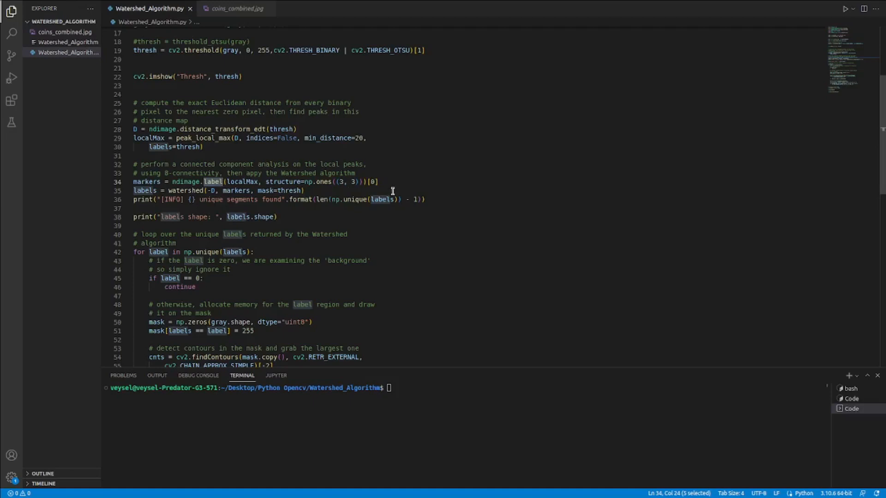
{"action": "mouse_move", "coordinate": [344, 195]}
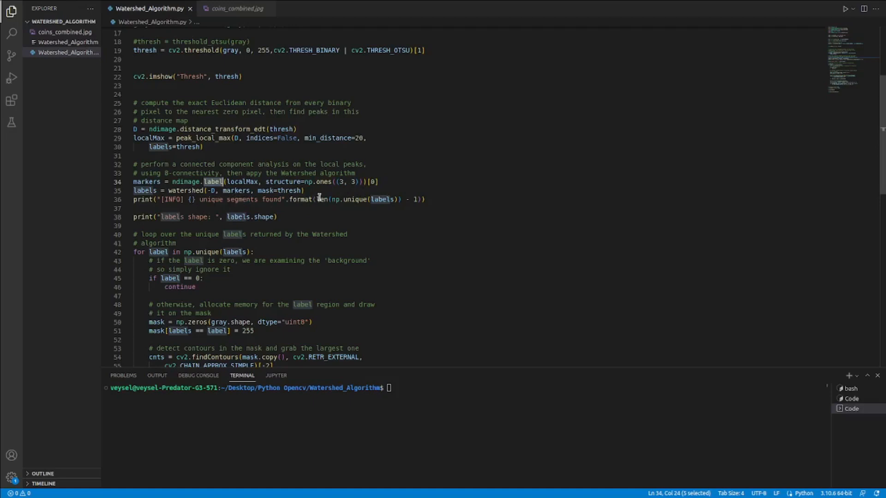
{"action": "double_click", "coordinate": [186, 181]}
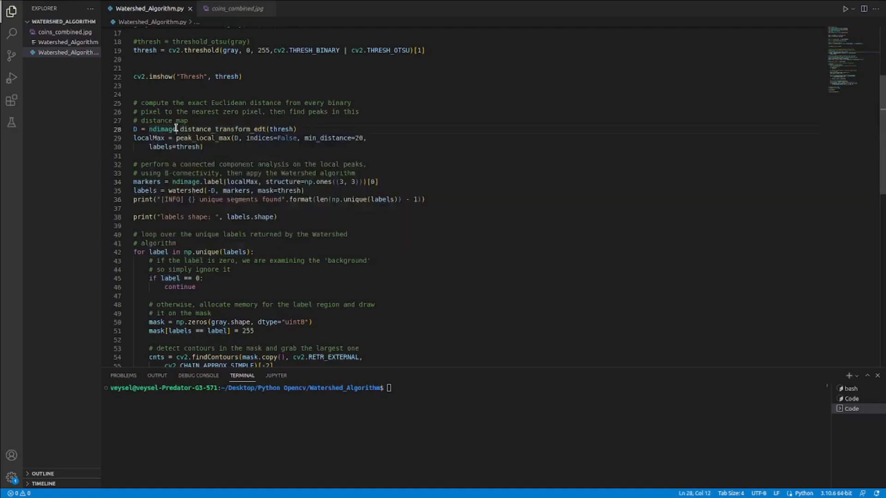
{"action": "double_click", "coordinate": [223, 129]}
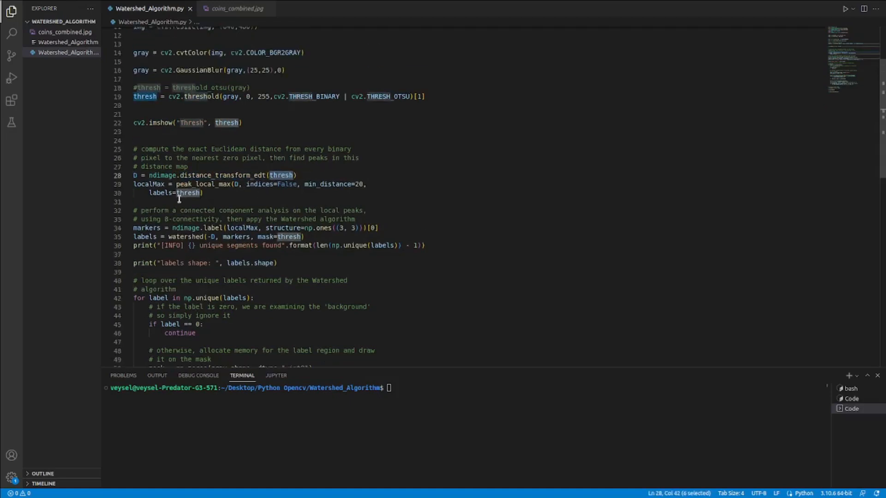
{"action": "mouse_move", "coordinate": [224, 184]}
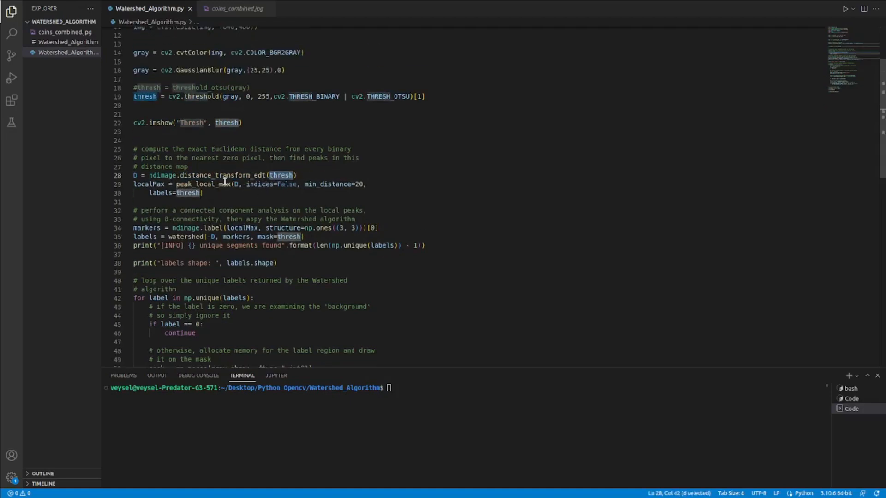
{"action": "left_click", "coordinate": [197, 176]}
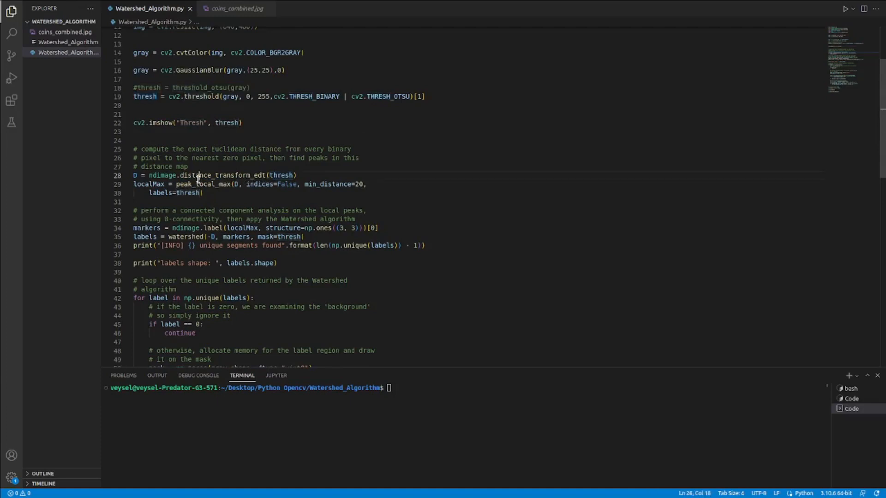
{"action": "double_click", "coordinate": [203, 184]}
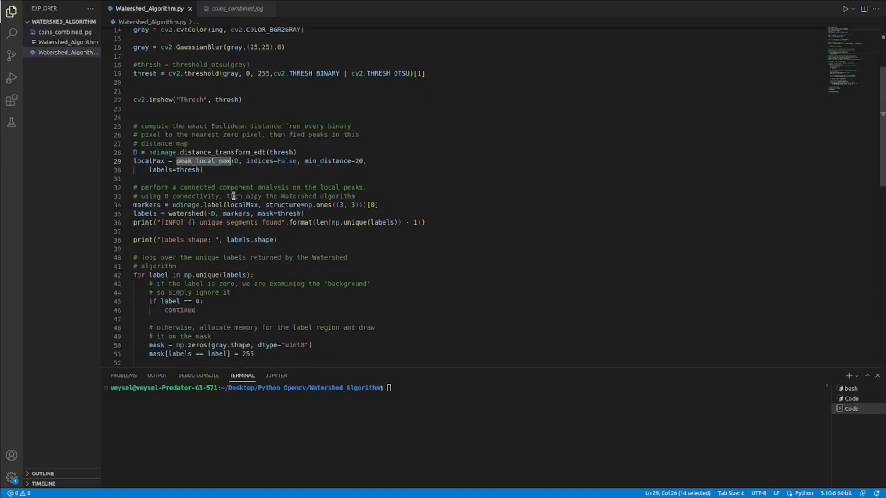
{"action": "double_click", "coordinate": [144, 213]}
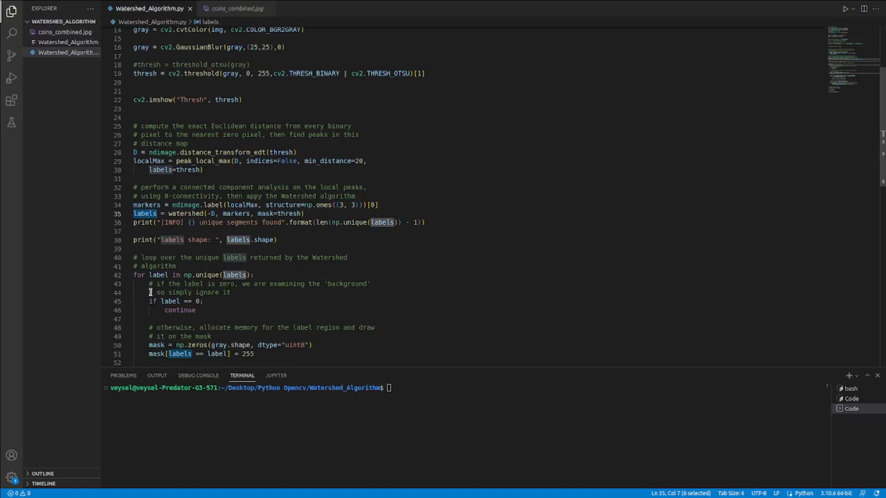
{"action": "mouse_move", "coordinate": [204, 232]}
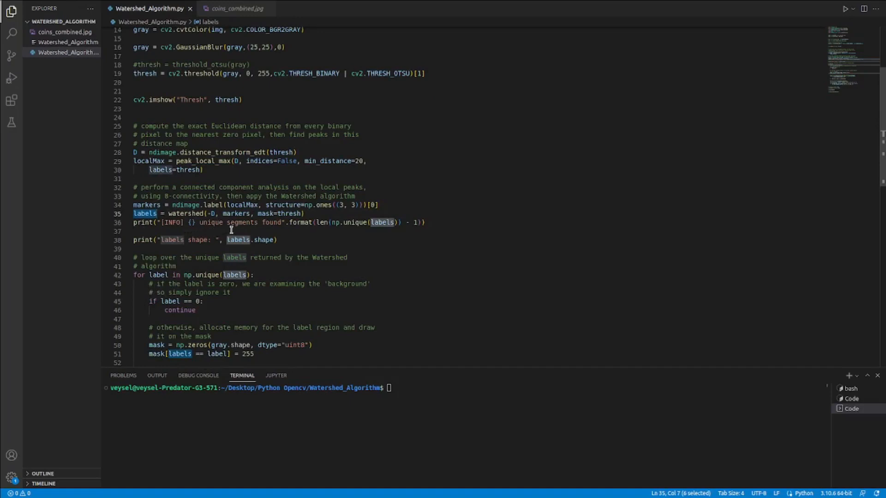
{"action": "scroll", "scroll_direction": "down", "scroll_amount": 3}
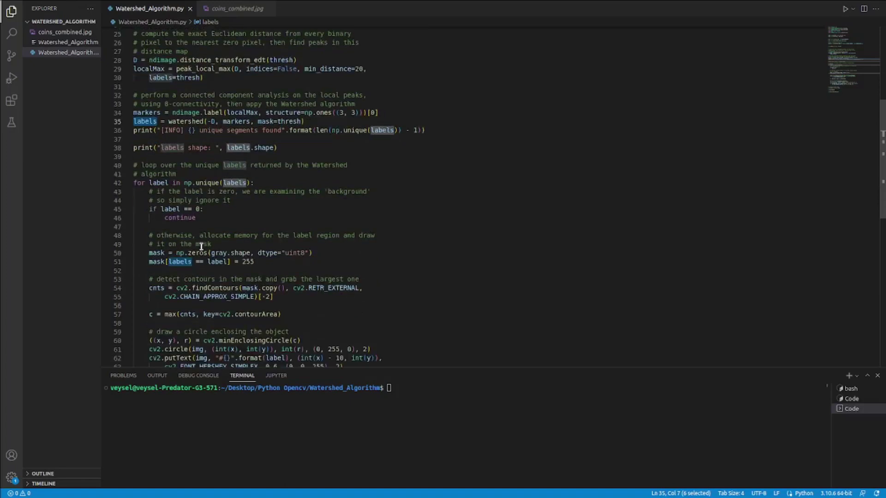
{"action": "scroll", "scroll_direction": "down", "scroll_amount": 3}
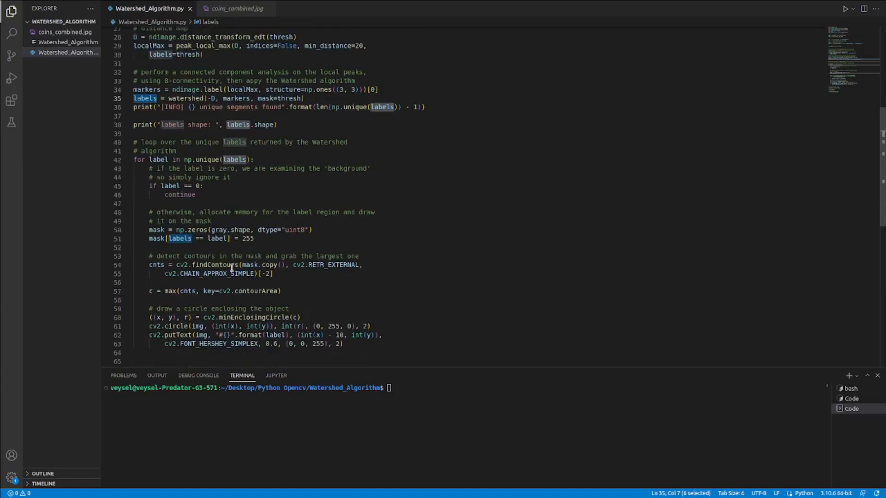
{"action": "scroll", "scroll_direction": "down", "scroll_amount": 3}
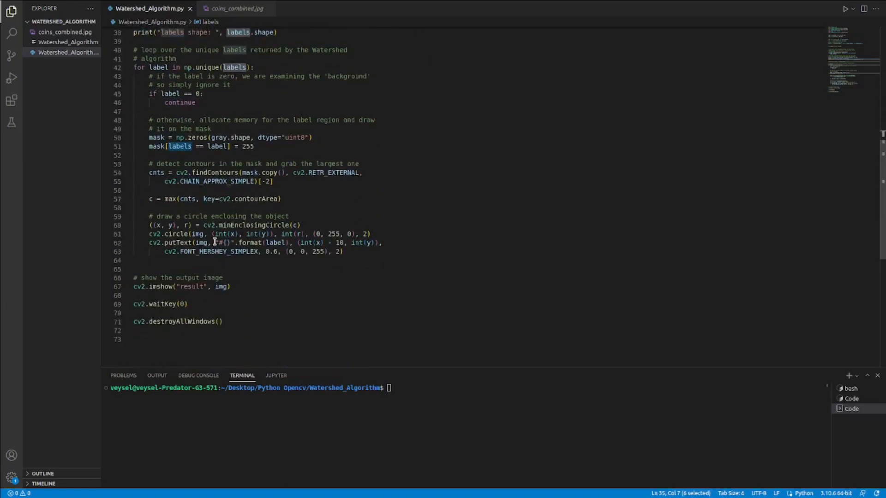
{"action": "left_click_drag", "start_coordinate": [210, 234], "coordinate": [371, 234]}
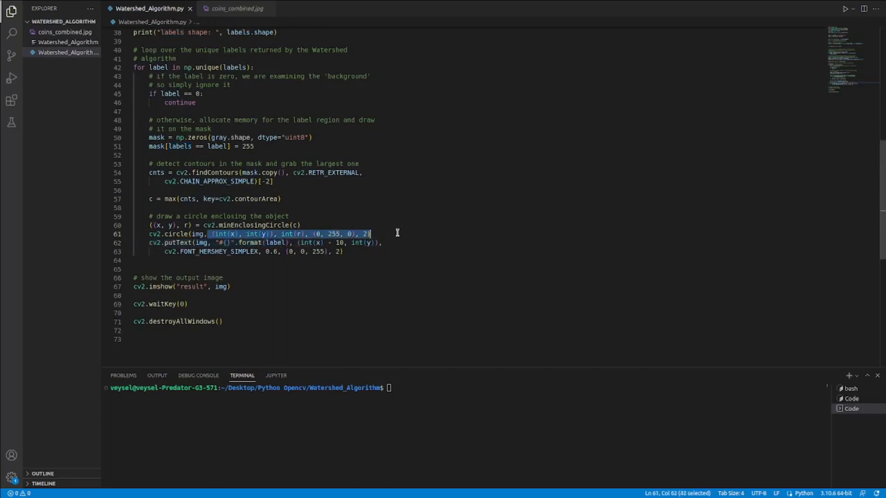
{"action": "mouse_move", "coordinate": [402, 234]}
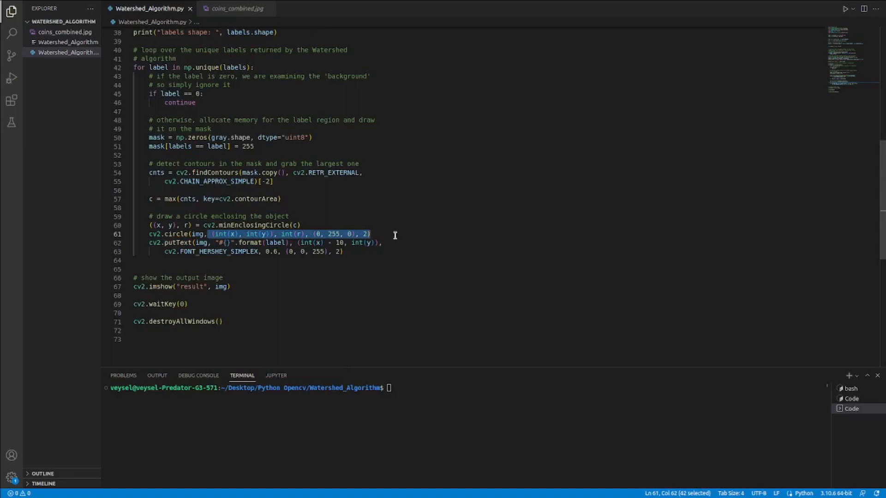
{"action": "mouse_move", "coordinate": [393, 236]}
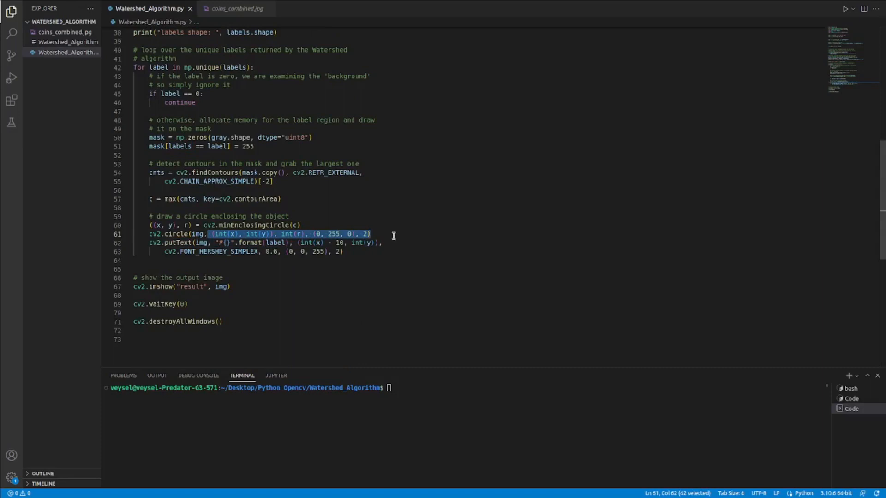
{"action": "mouse_move", "coordinate": [391, 236]}
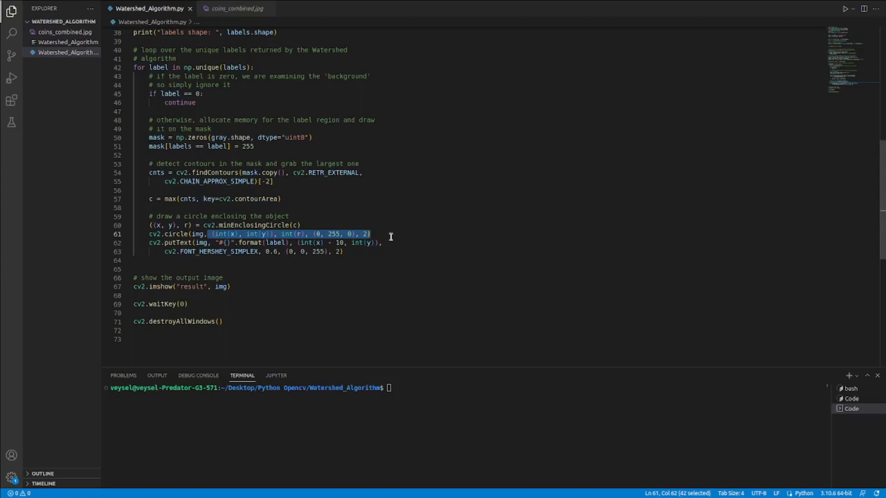
{"action": "mouse_move", "coordinate": [383, 255]}
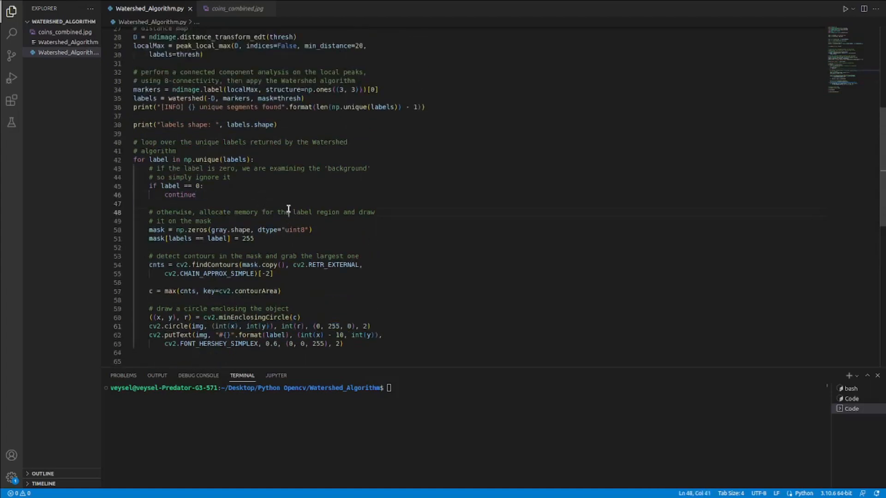
{"action": "left_click", "coordinate": [144, 160]}
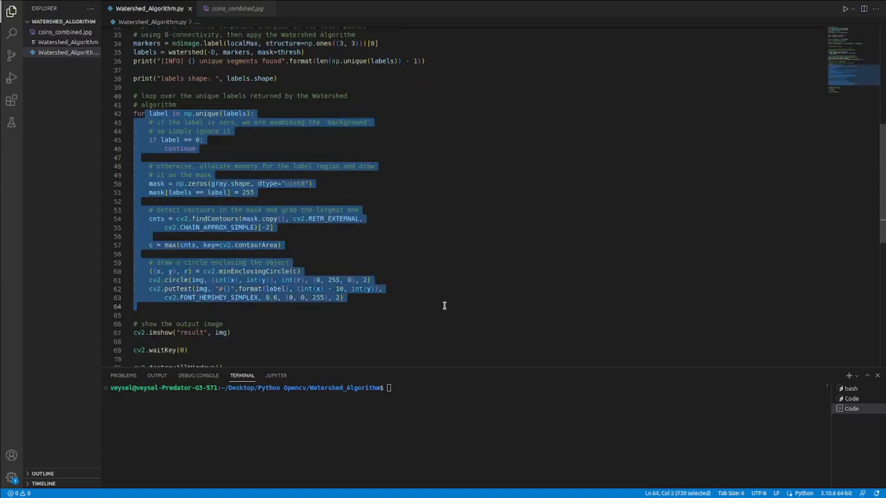
{"action": "left_click", "coordinate": [144, 112]}
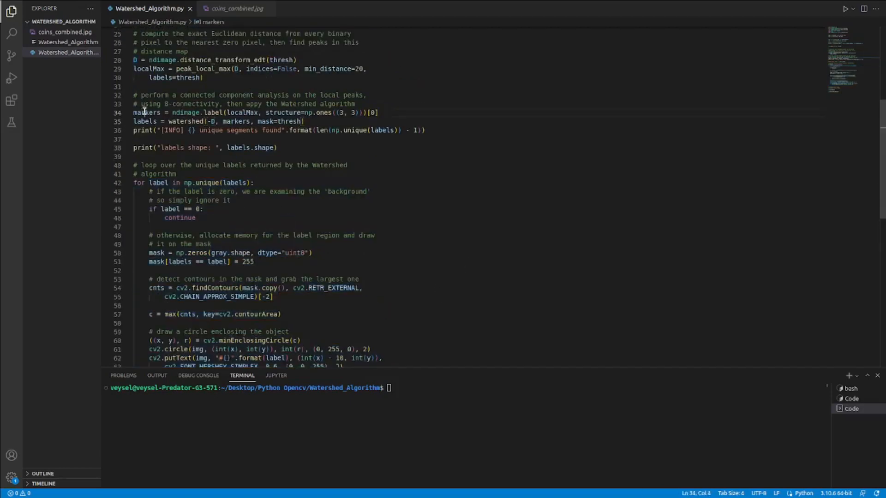
{"action": "double_click", "coordinate": [147, 112]}
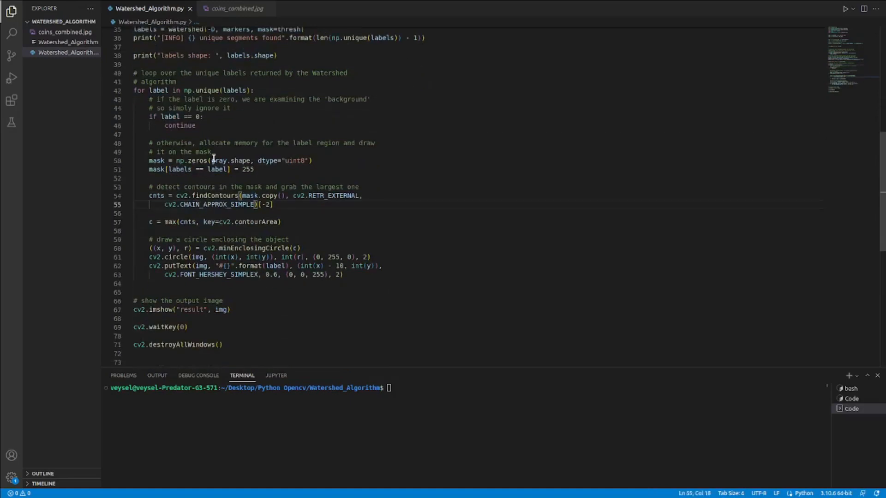
{"action": "left_click_drag", "start_coordinate": [212, 142], "coordinate": [342, 275]}
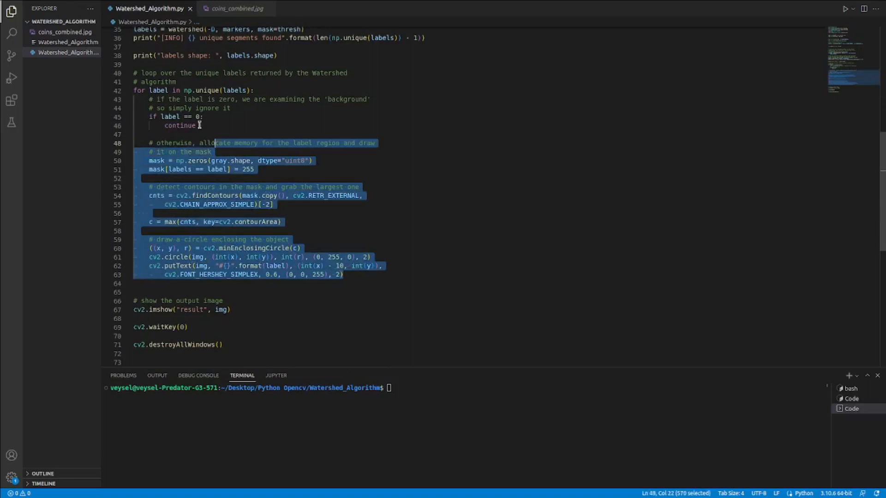
{"action": "left_click", "coordinate": [364, 171]}
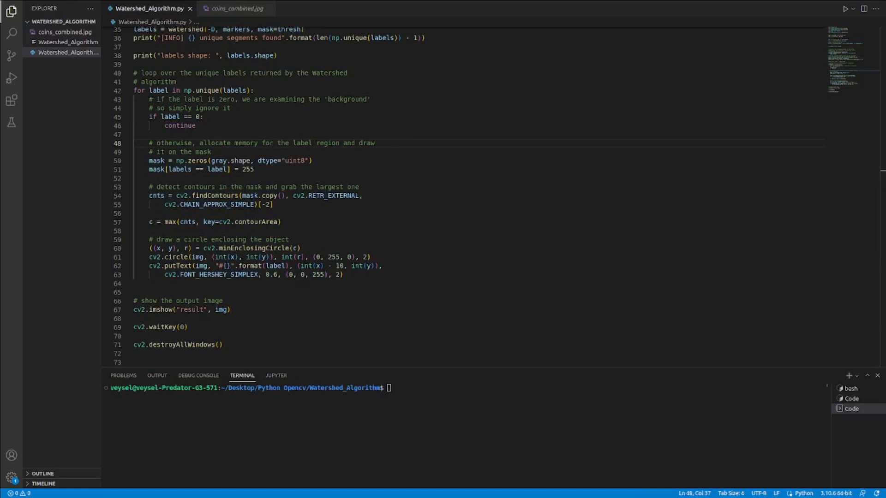
{"action": "mouse_move", "coordinate": [140, 119]}
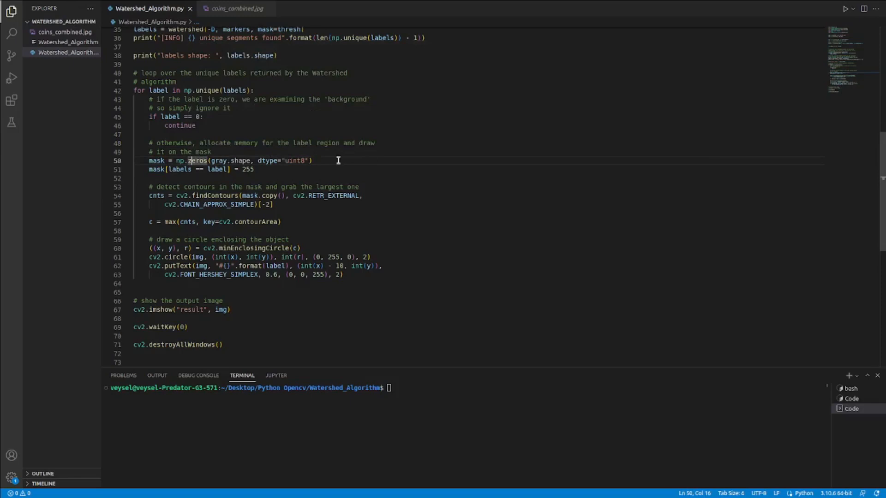
{"action": "mouse_move", "coordinate": [368, 162]}
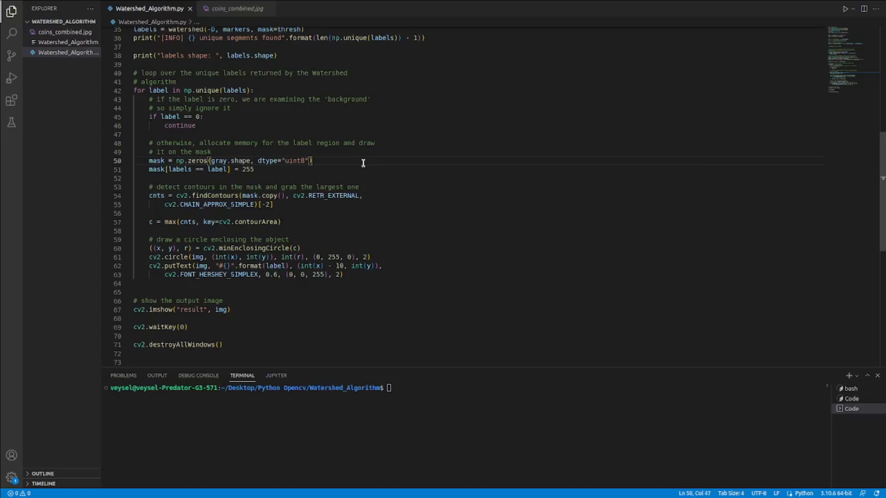
{"action": "mouse_move", "coordinate": [360, 171]}
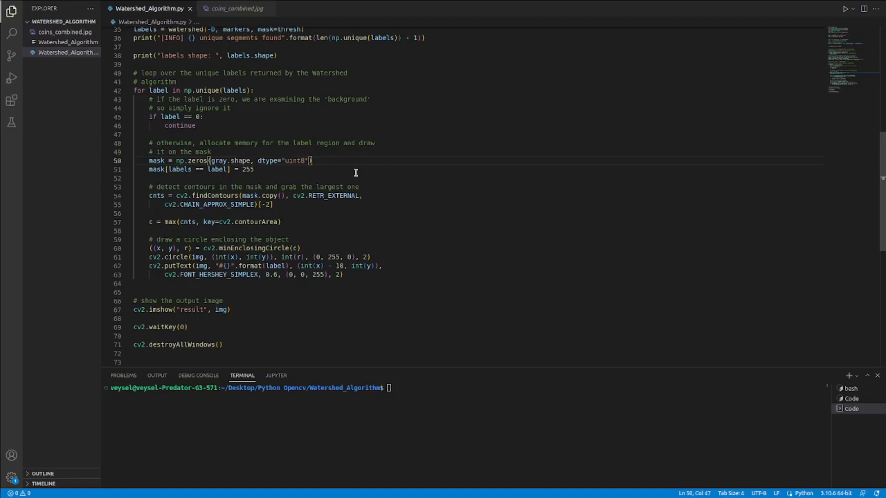
{"action": "mouse_move", "coordinate": [342, 178]}
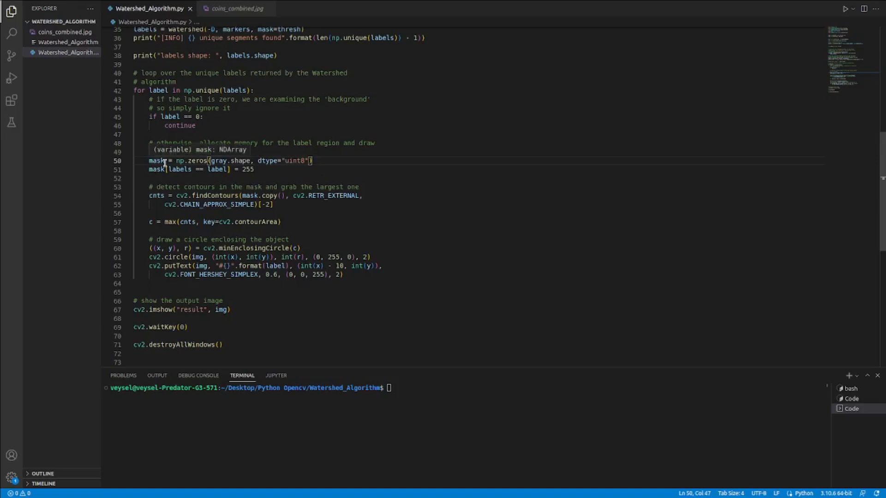
{"action": "mouse_move", "coordinate": [171, 160]}
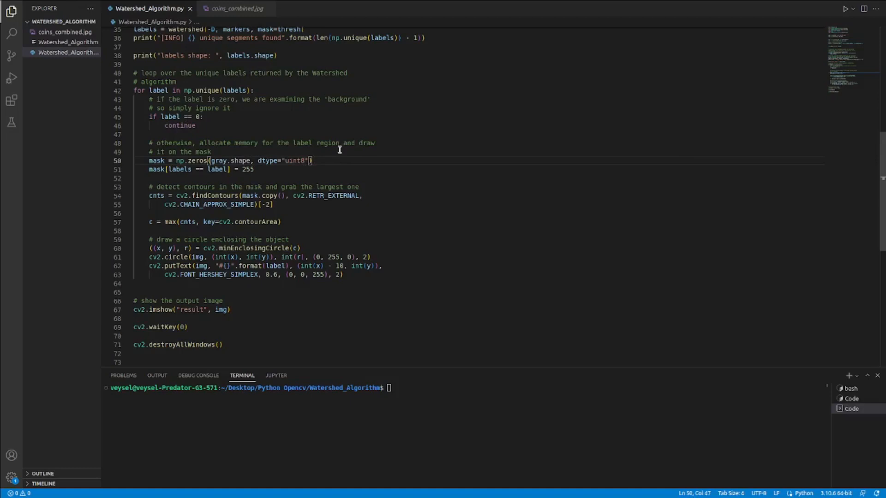
{"action": "mouse_move", "coordinate": [318, 156]}
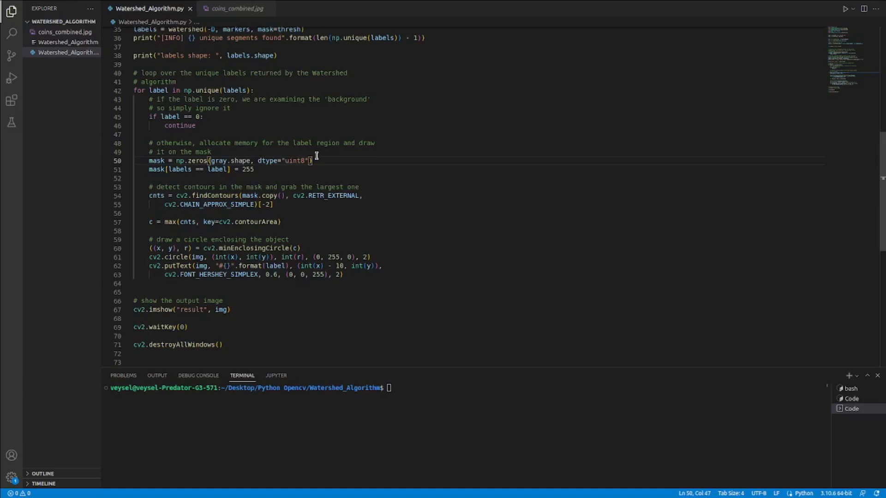
{"action": "mouse_move", "coordinate": [366, 157]}
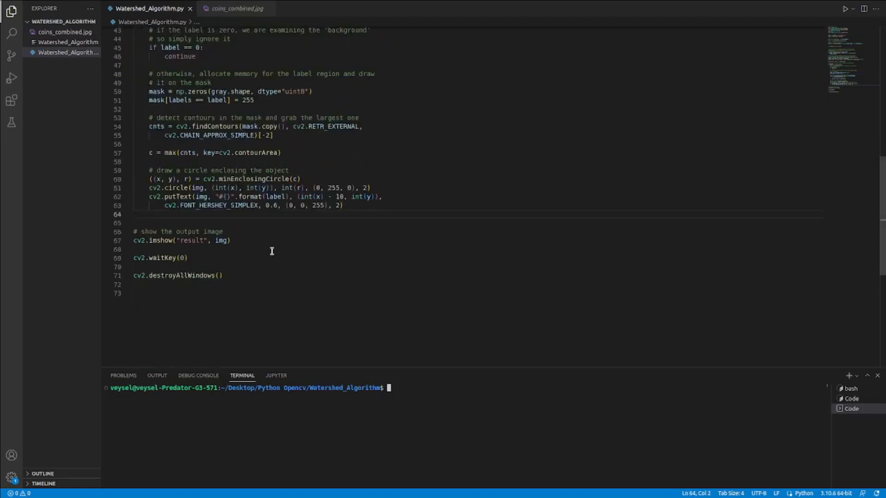
{"action": "left_click_drag", "start_coordinate": [134, 249], "coordinate": [222, 276]}
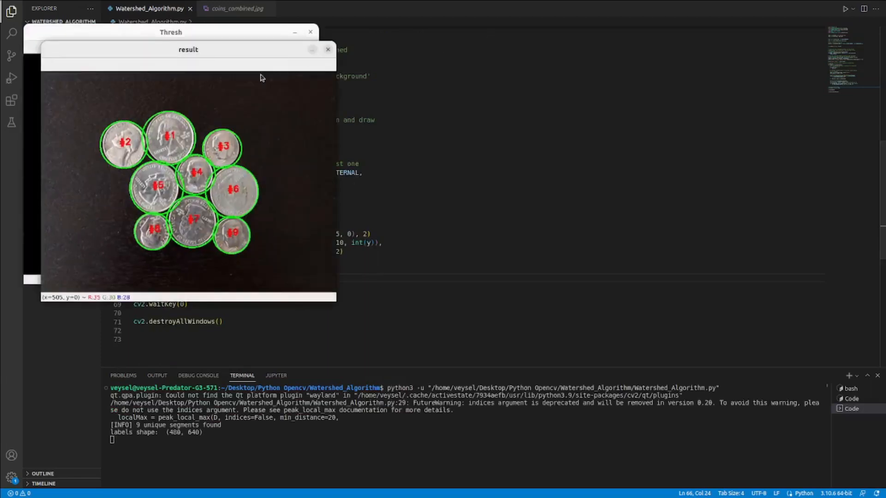
- Drag the nine-coin result window beside the Thresh mask window
{"action": "left_click_drag", "start_coordinate": [188, 49], "coordinate": [548, 50]}
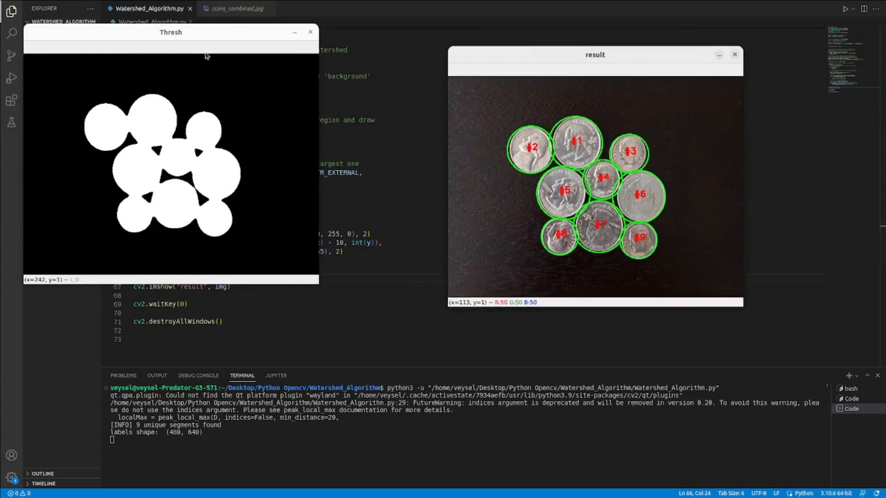
{"action": "mouse_move", "coordinate": [551, 180]}
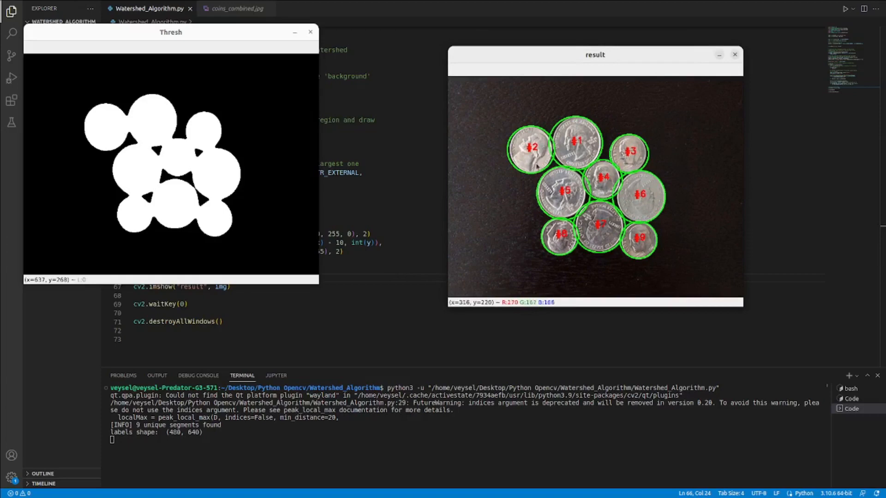
{"action": "mouse_move", "coordinate": [560, 181]}
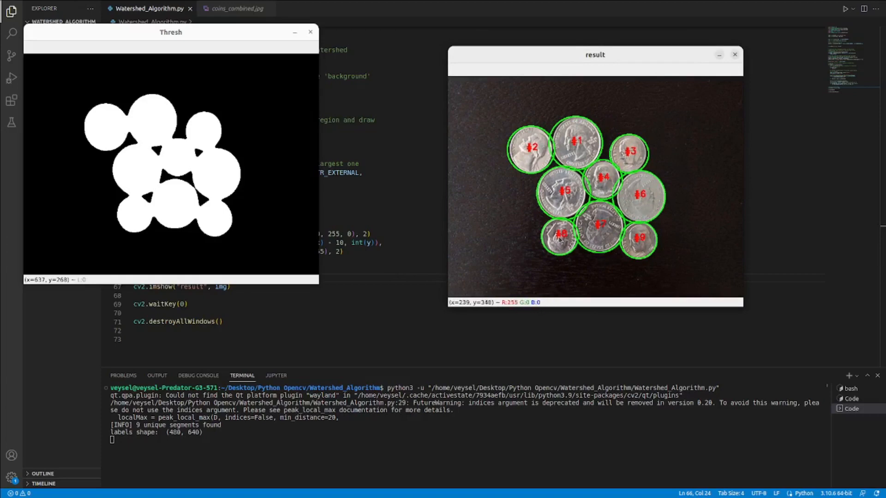
{"action": "mouse_move", "coordinate": [577, 185]}
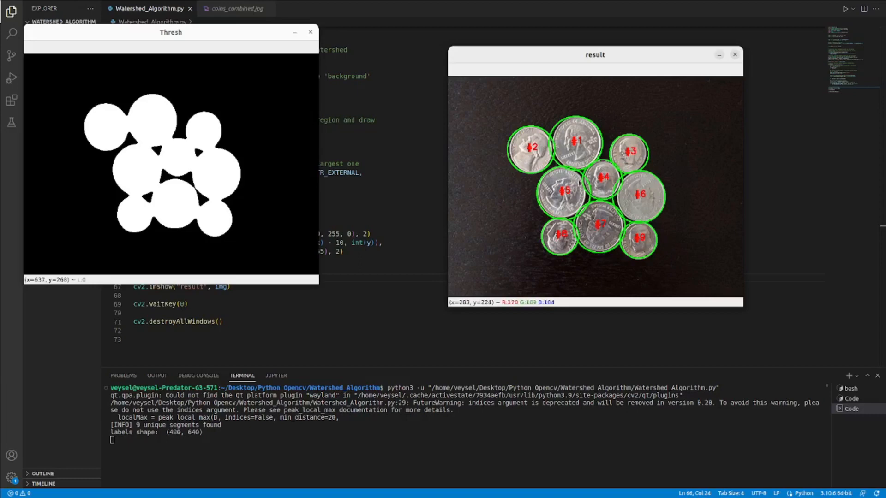
{"action": "mouse_move", "coordinate": [592, 174]}
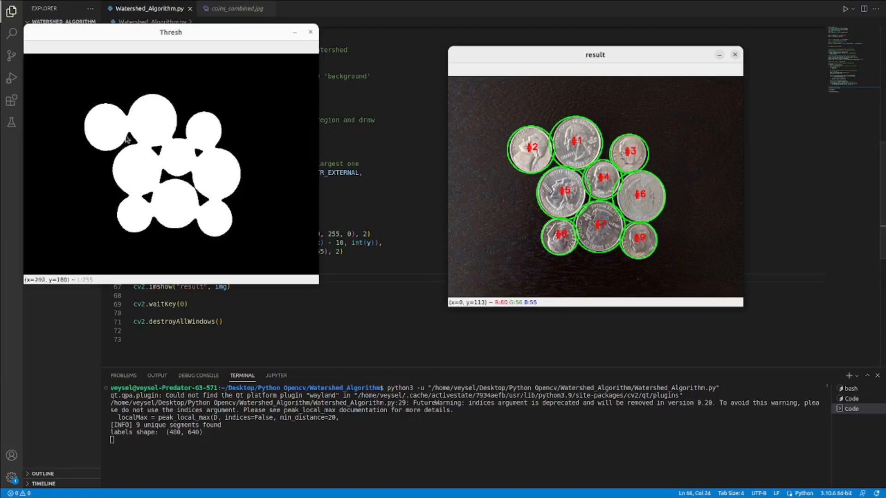
{"action": "mouse_move", "coordinate": [126, 105]}
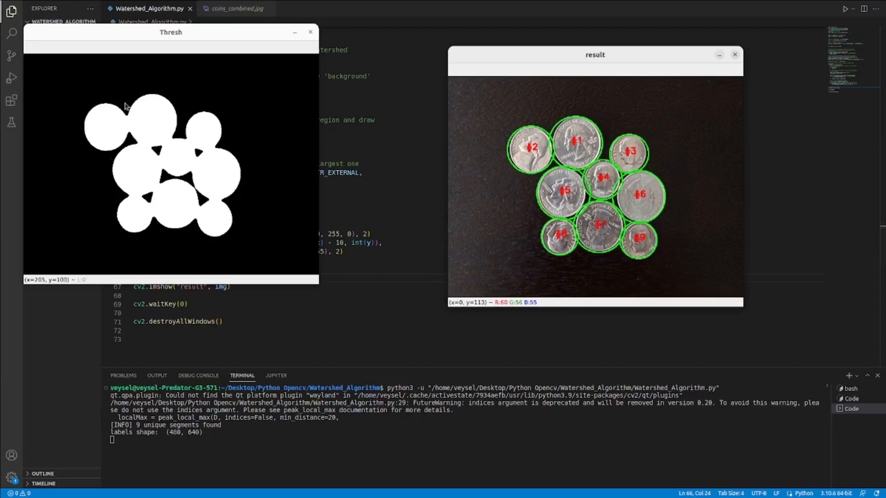
{"action": "mouse_move", "coordinate": [101, 157]}
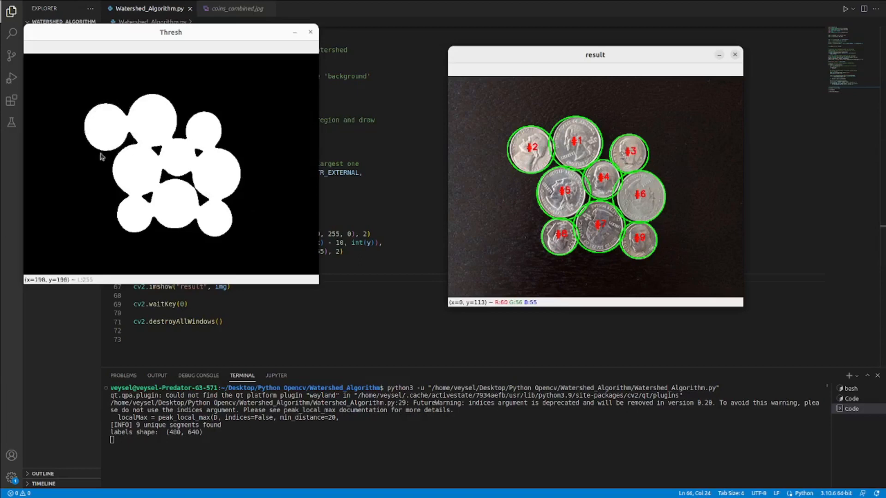
{"action": "mouse_move", "coordinate": [154, 112]}
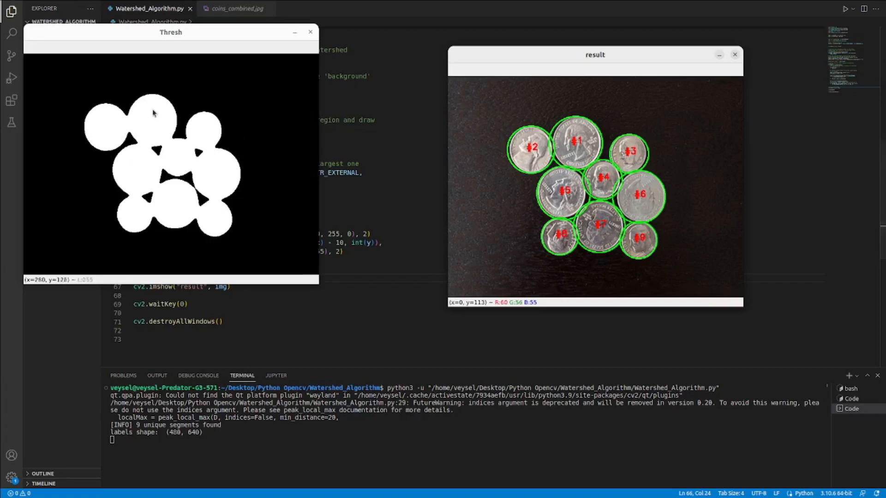
{"action": "mouse_move", "coordinate": [144, 116]}
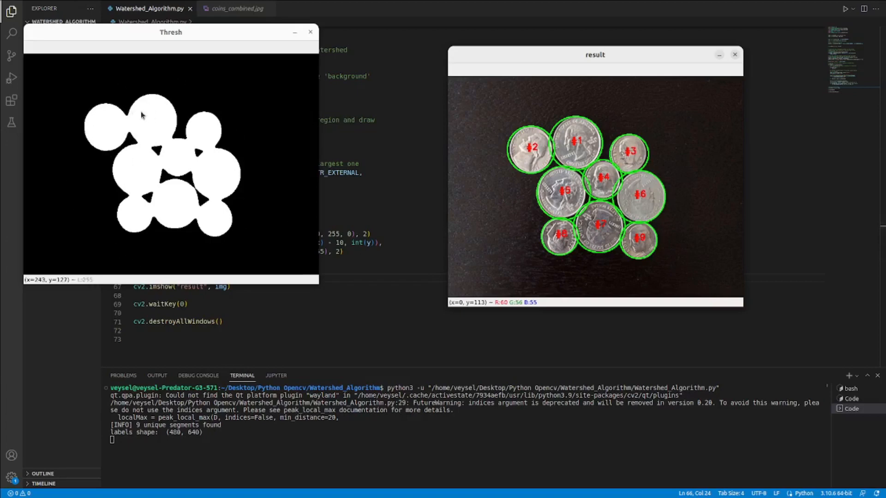
{"action": "mouse_move", "coordinate": [154, 191]}
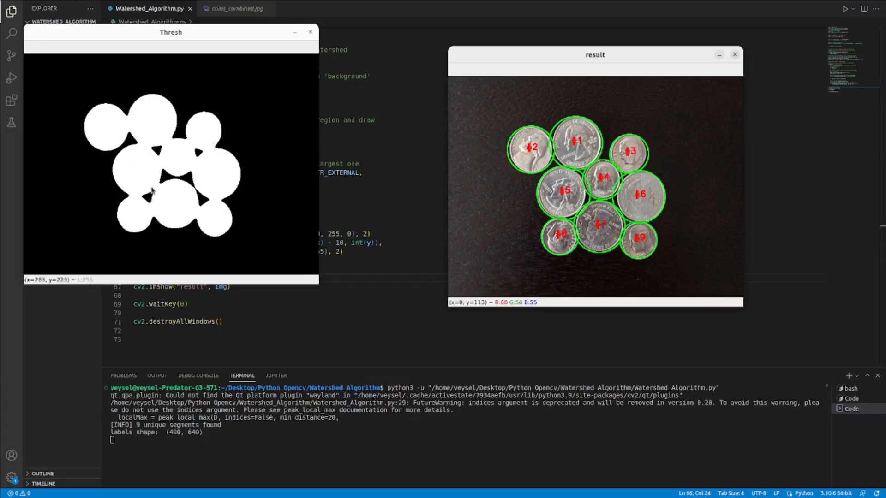
{"action": "mouse_move", "coordinate": [649, 221]}
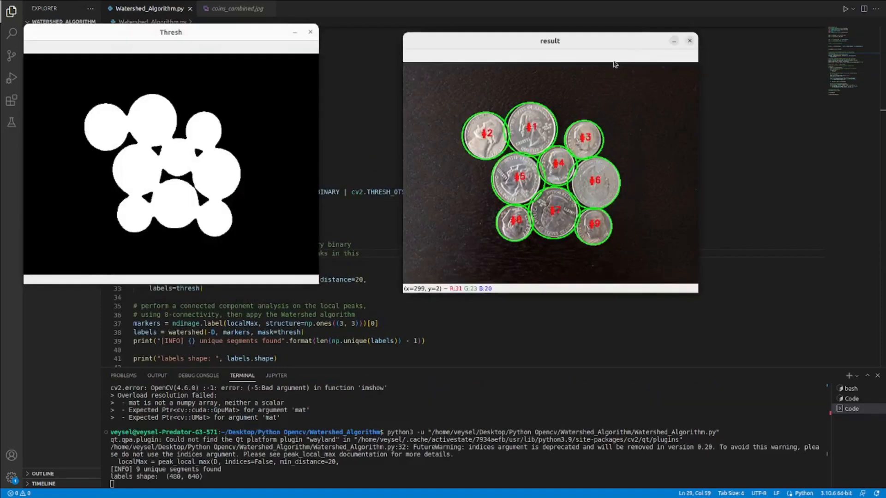
{"action": "mouse_move", "coordinate": [594, 70]}
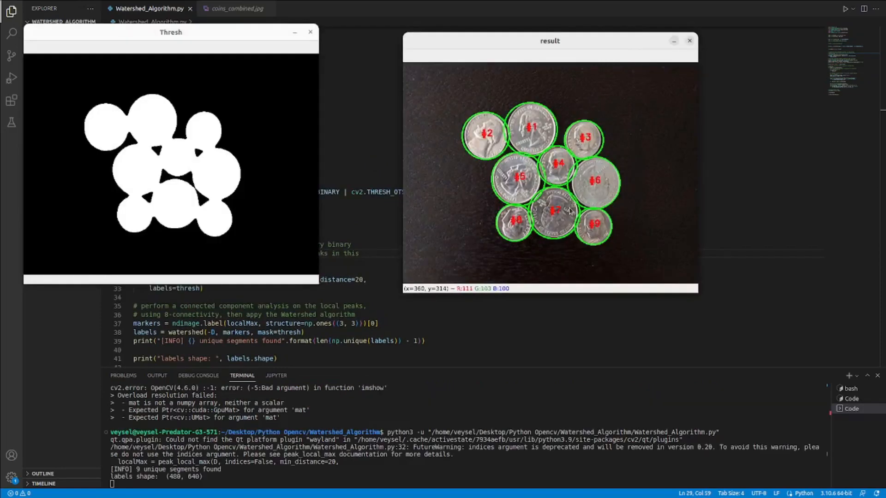
{"action": "mouse_move", "coordinate": [558, 177]}
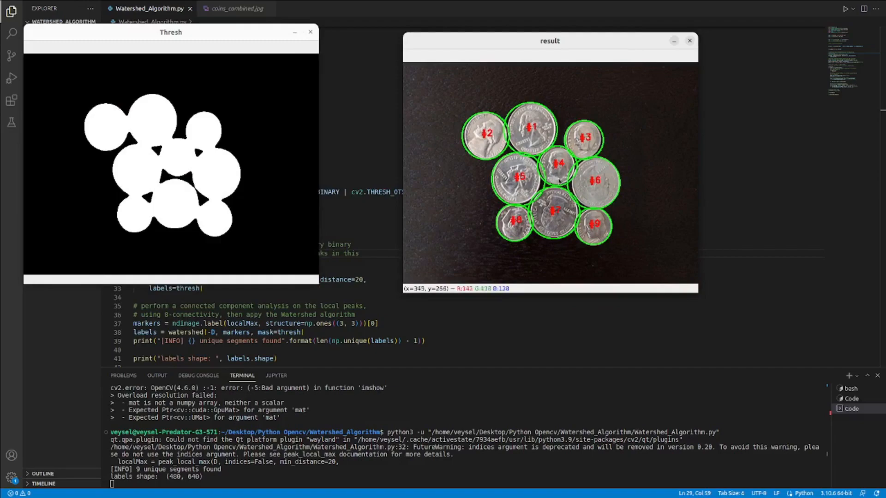